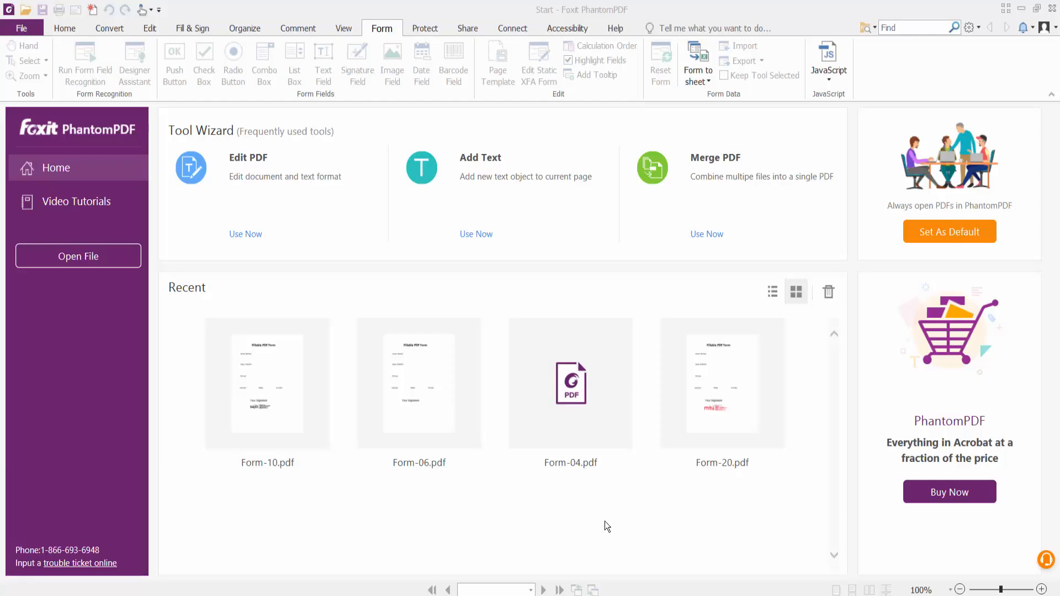
pyautogui.moveTo(520, 516)
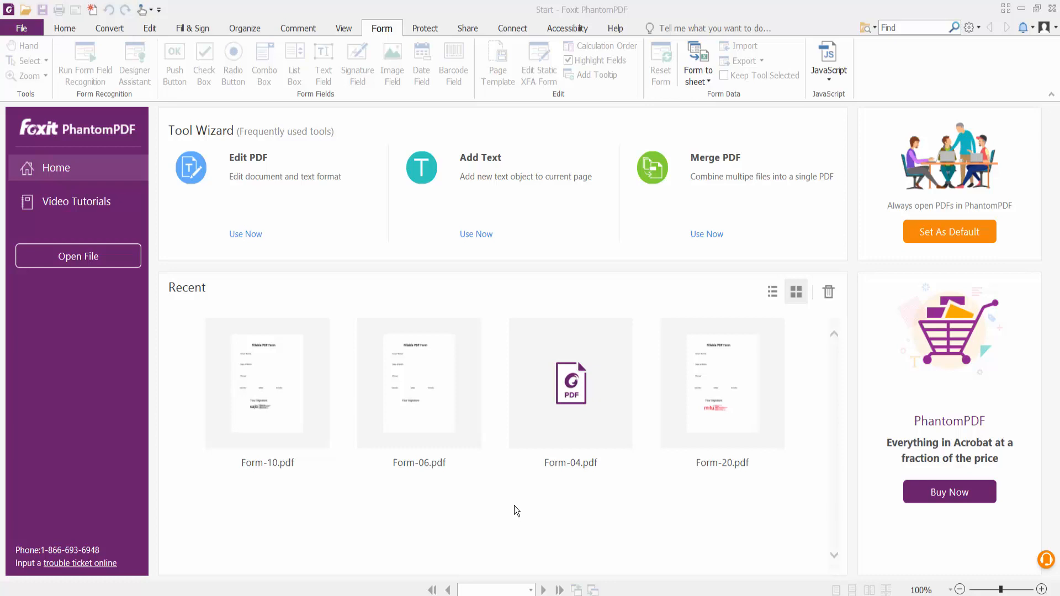
pyautogui.moveTo(525, 507)
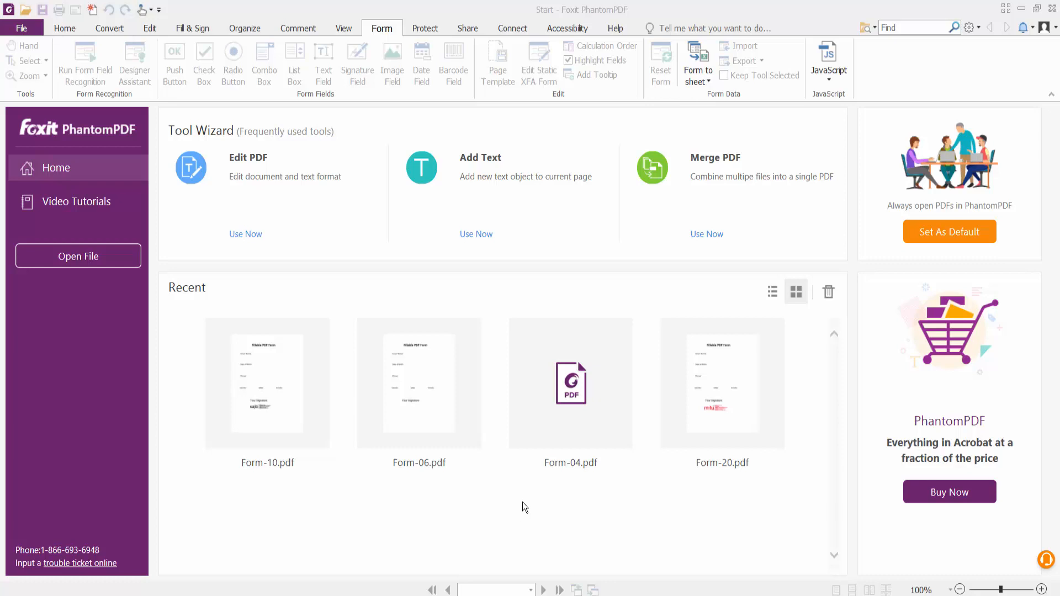
# Step: Load Form-06.pdf from Recent and bring up the form-building tools
pyautogui.doubleClick(419, 383)
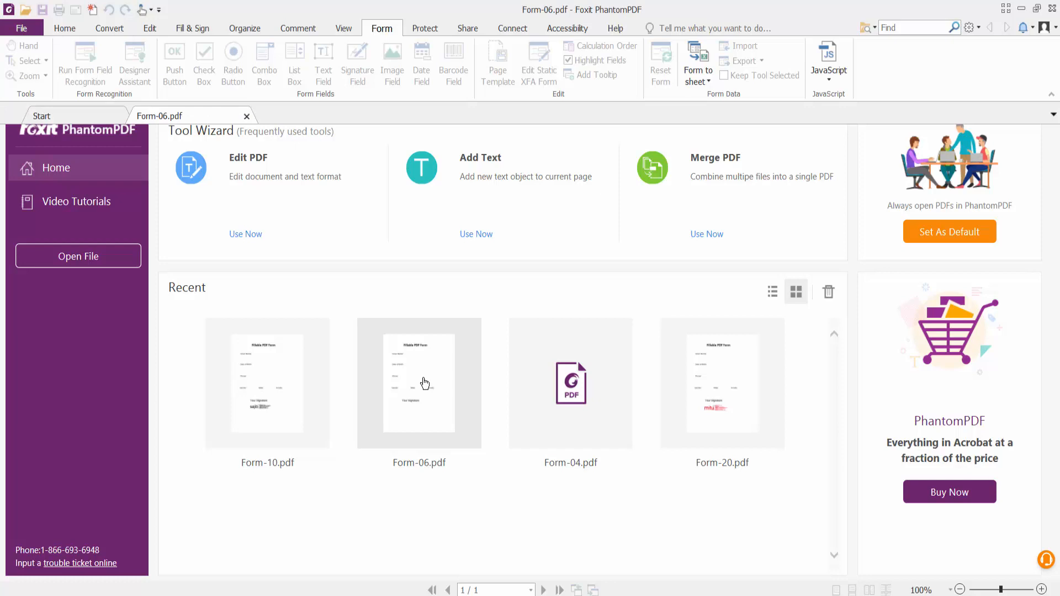
pyautogui.doubleClick(418, 383)
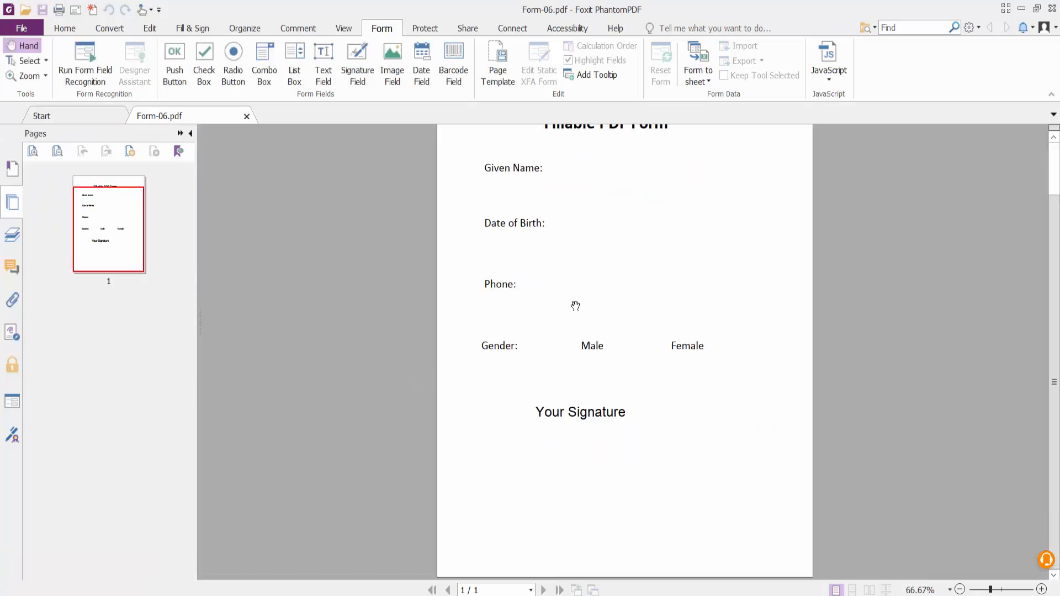
pyautogui.click(65, 27)
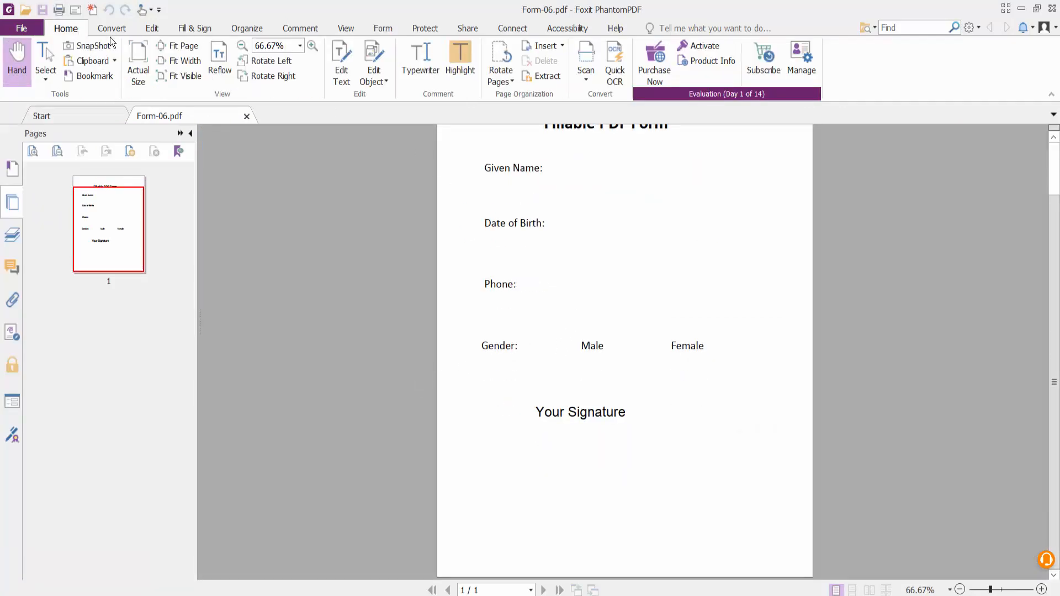
pyautogui.click(381, 29)
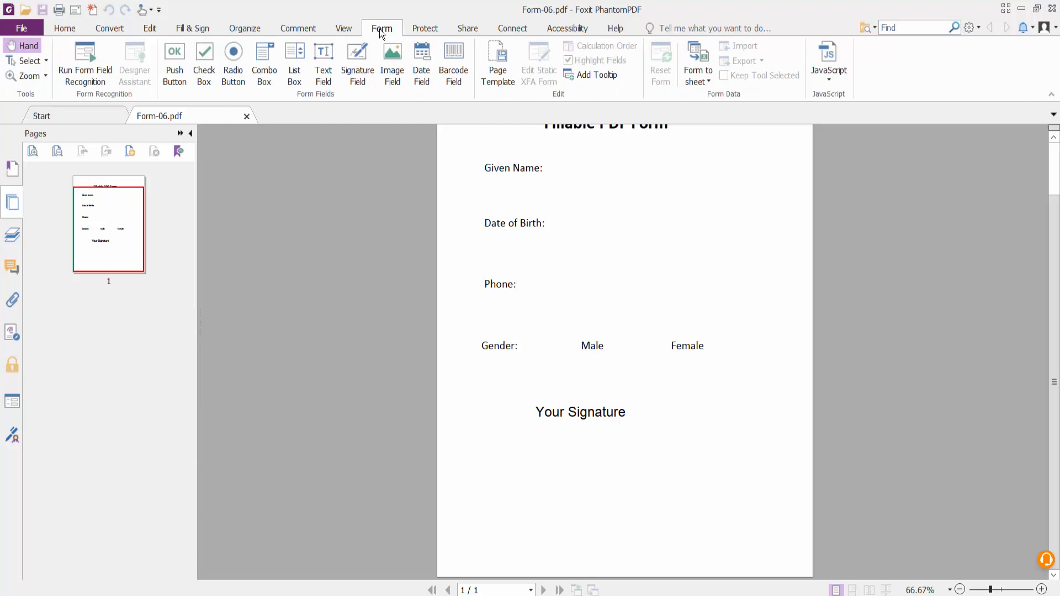
pyautogui.moveTo(357, 64)
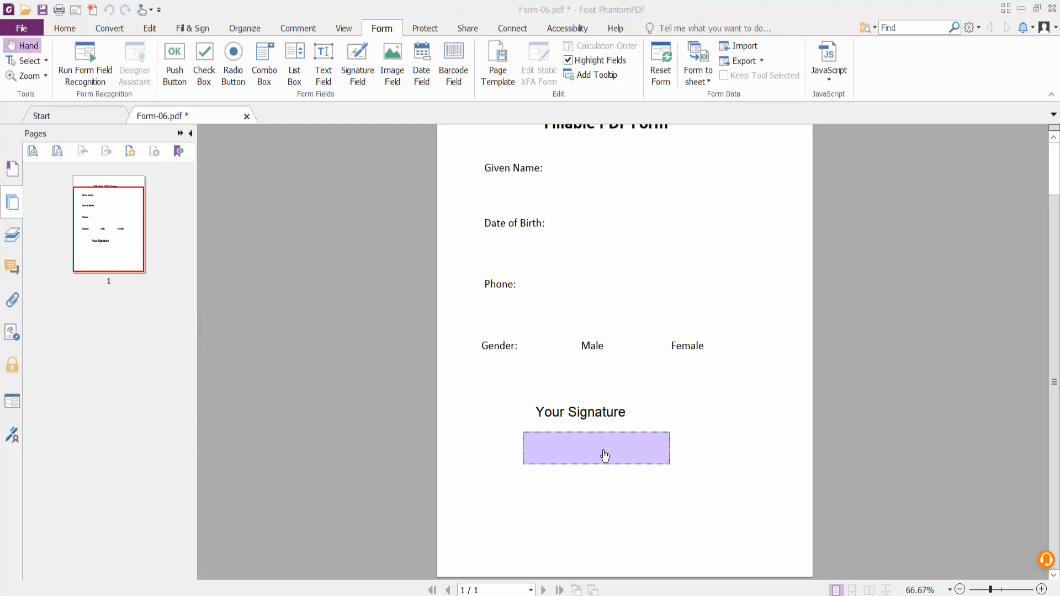
# Step: Start signing the new field under Your Signature and choose New ID as the identity
pyautogui.click(596, 448)
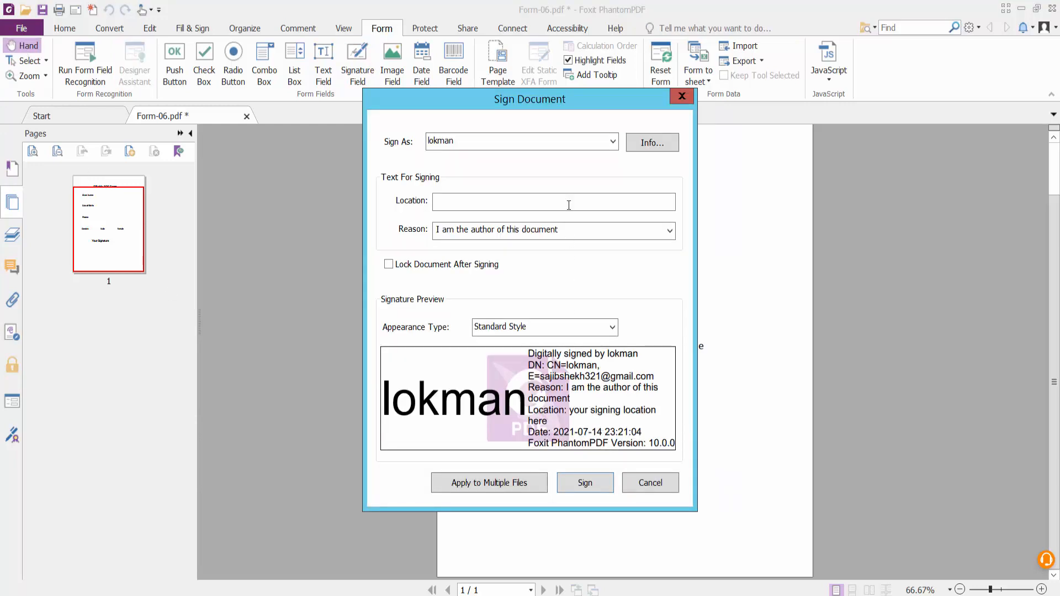
pyautogui.click(611, 141)
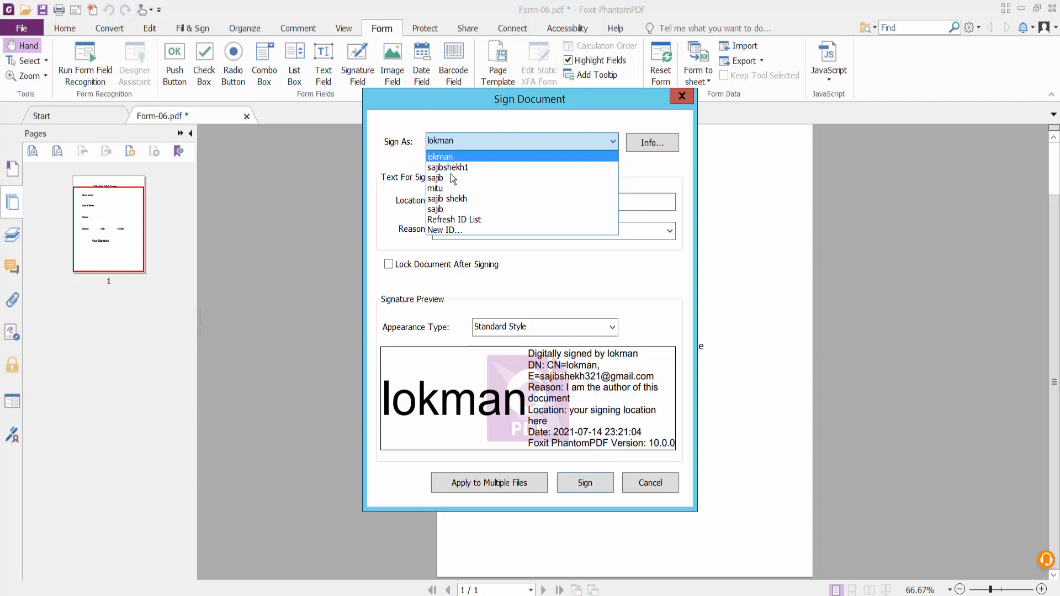
pyautogui.click(444, 230)
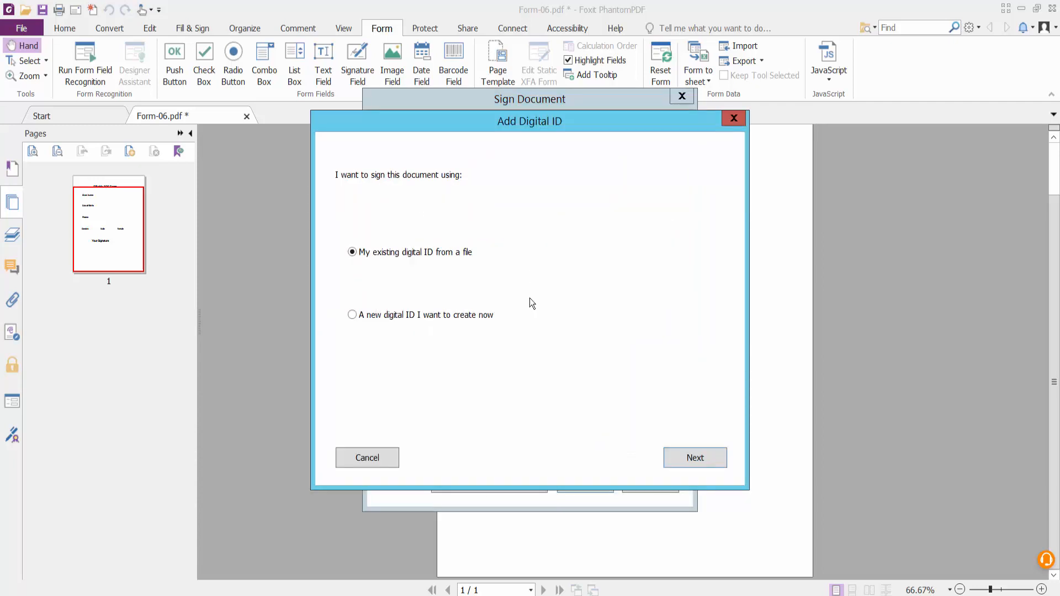
# Step: Create a brand-new digital ID stored in the Windows Certificate Store
pyautogui.click(352, 314)
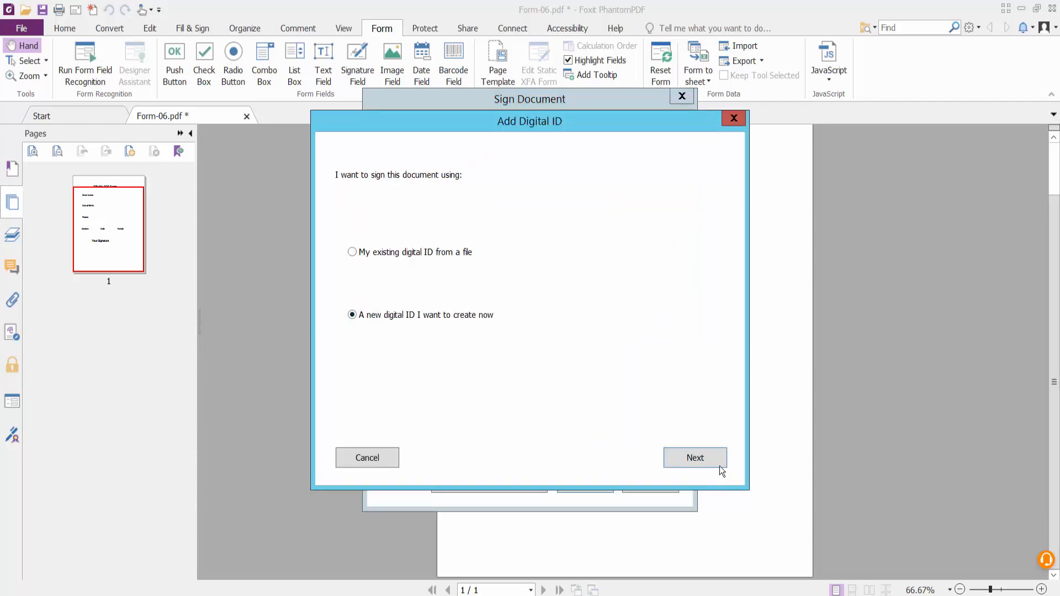
pyautogui.click(694, 458)
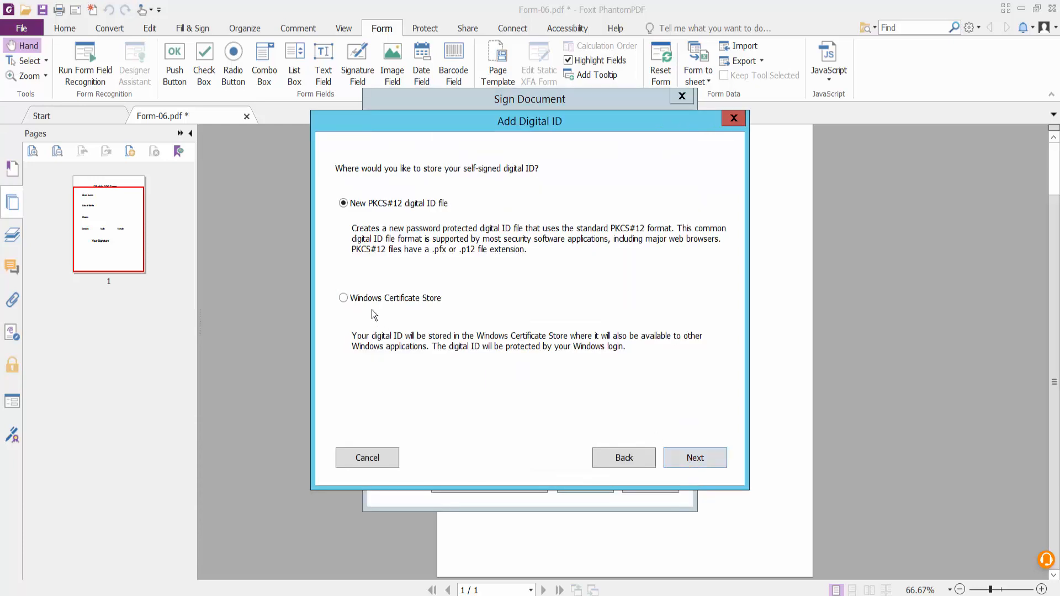
pyautogui.click(343, 298)
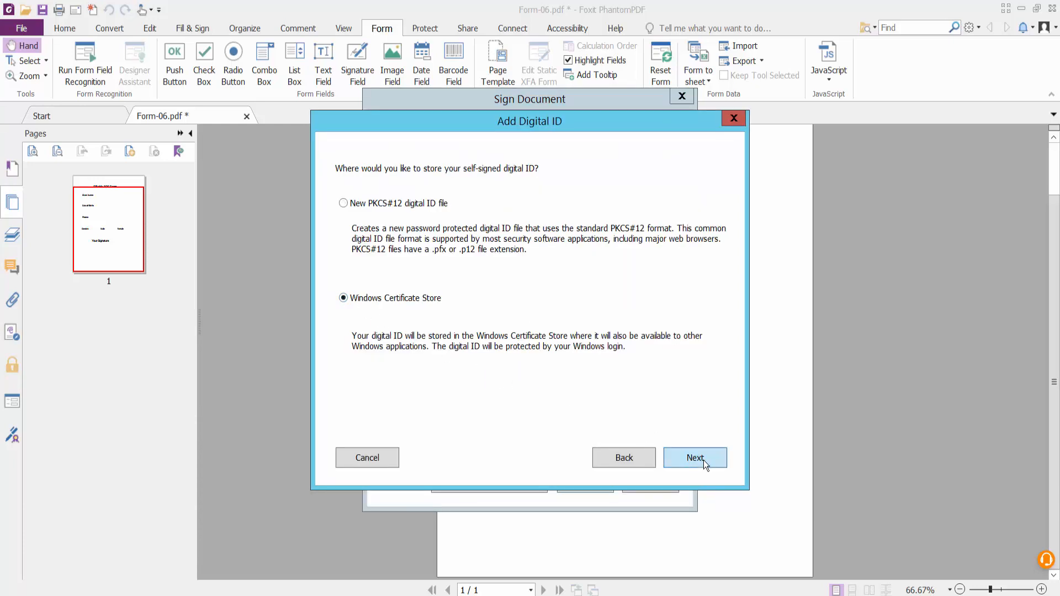
pyautogui.click(694, 457)
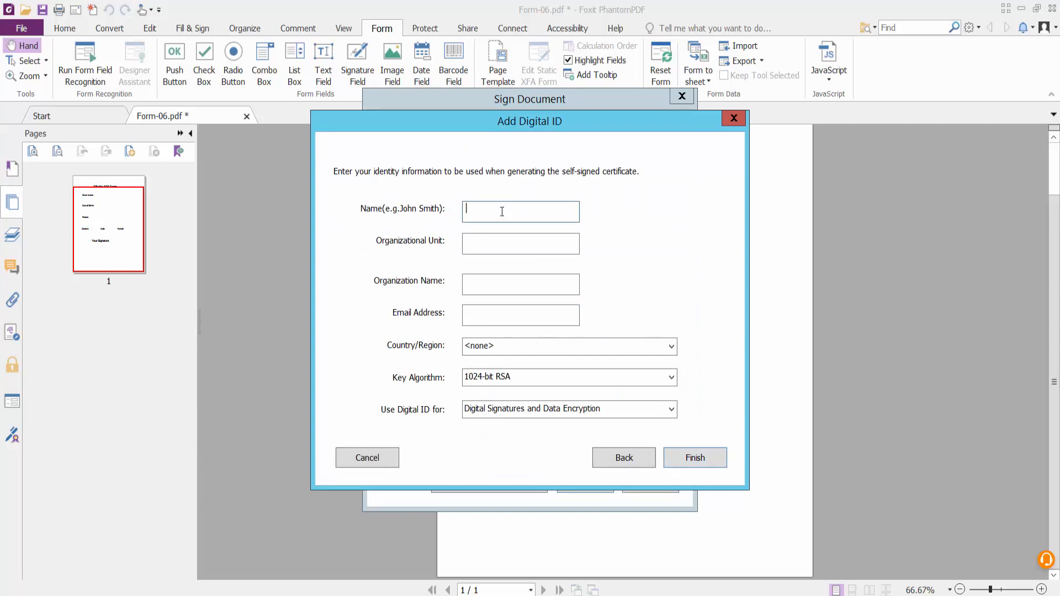
pyautogui.write('shapon')
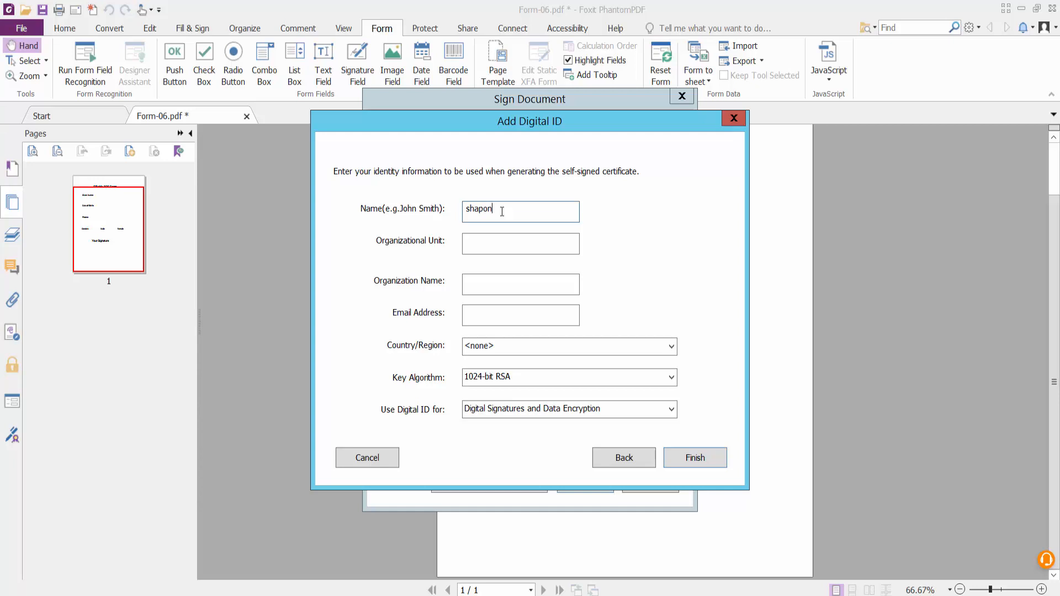
pyautogui.click(520, 315)
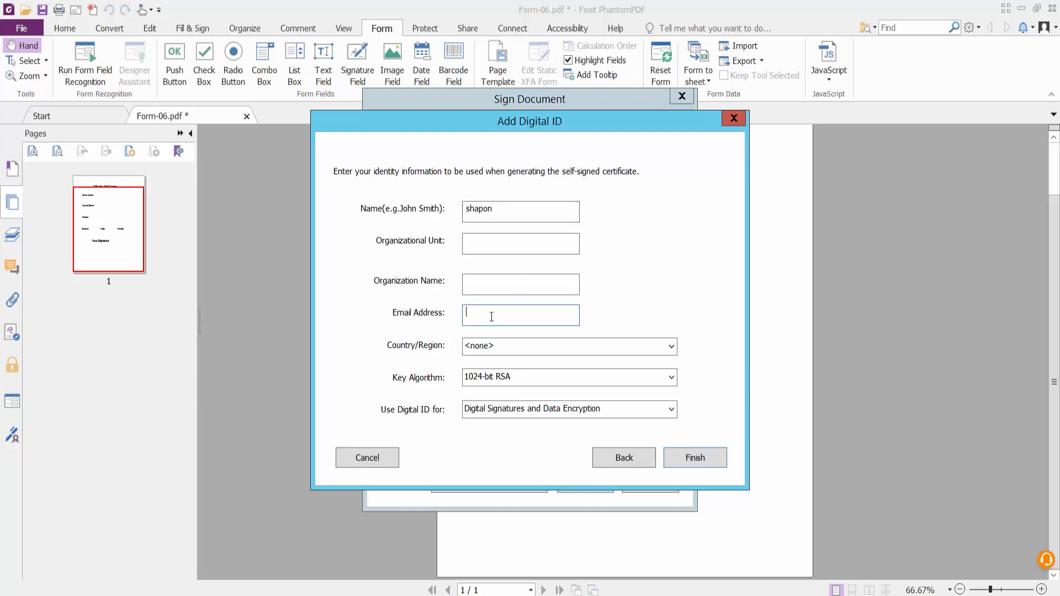
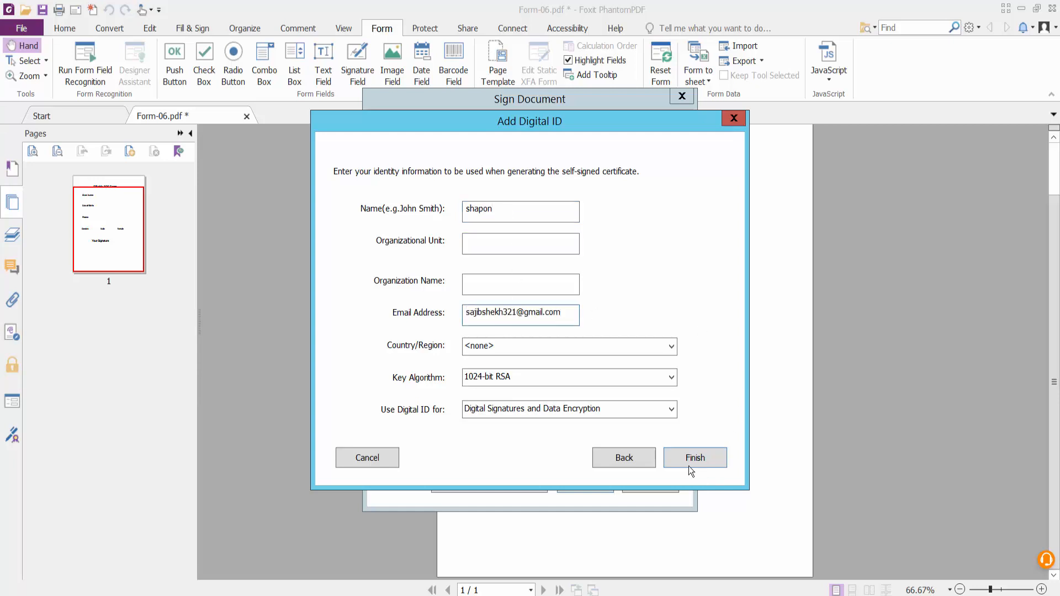
pyautogui.click(694, 457)
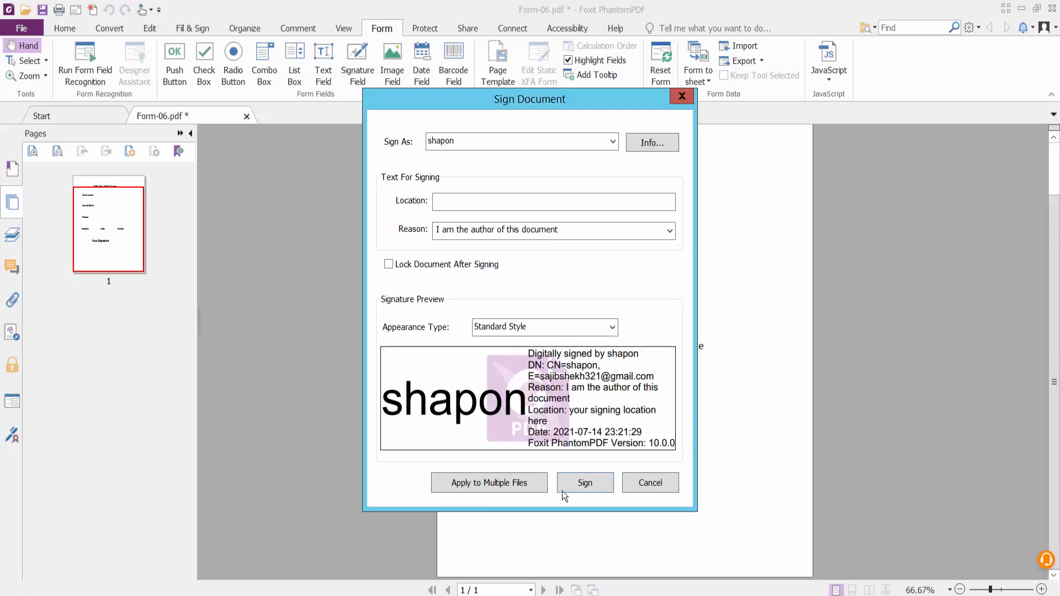
pyautogui.moveTo(438, 407)
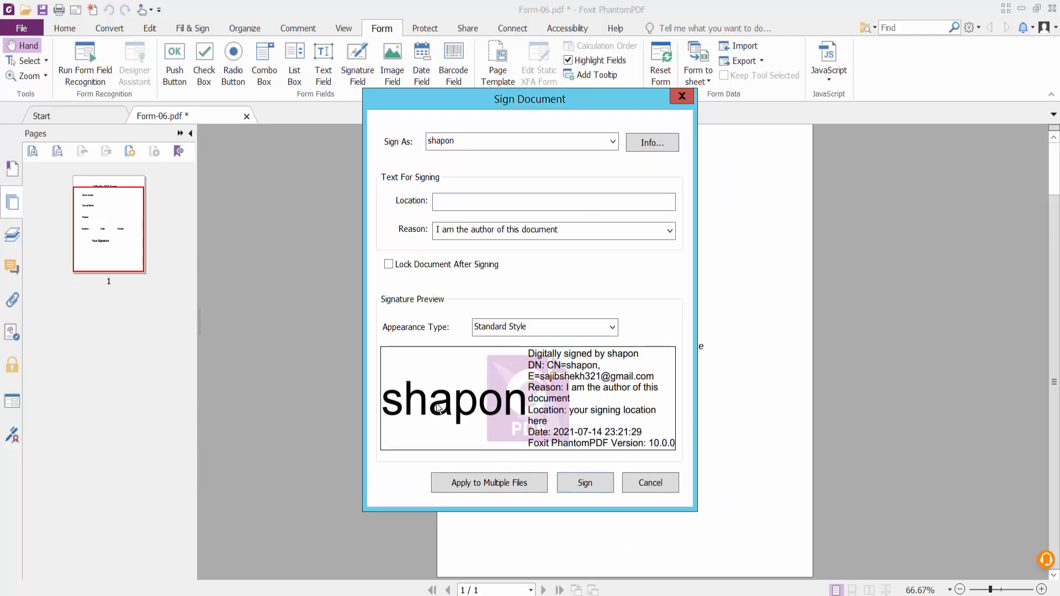
# Step: Keep Standard Style and the 'I am the author of this document' reason, then sign
pyautogui.click(611, 327)
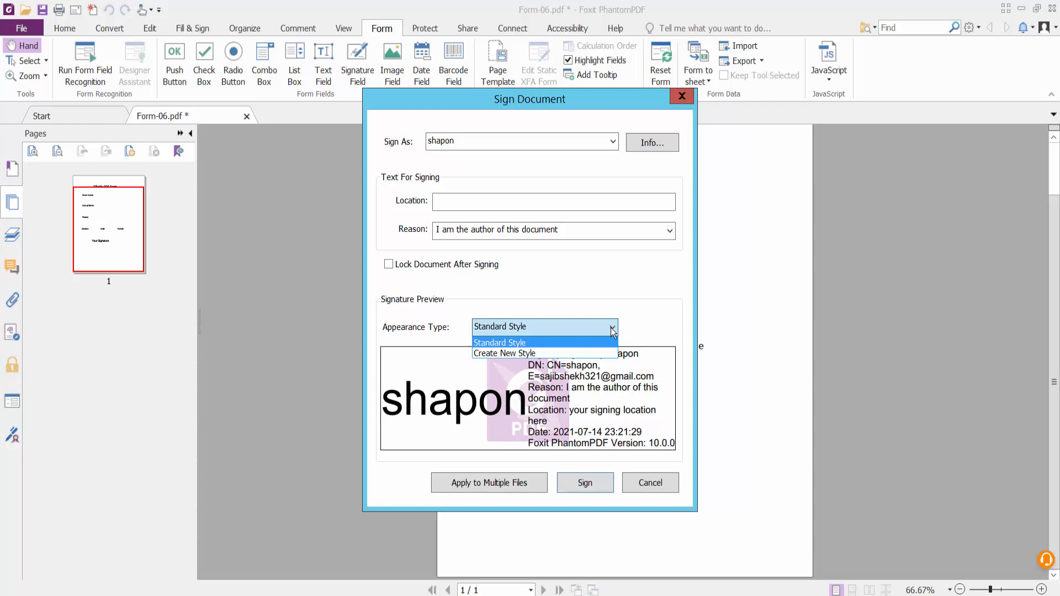
pyautogui.moveTo(510, 343)
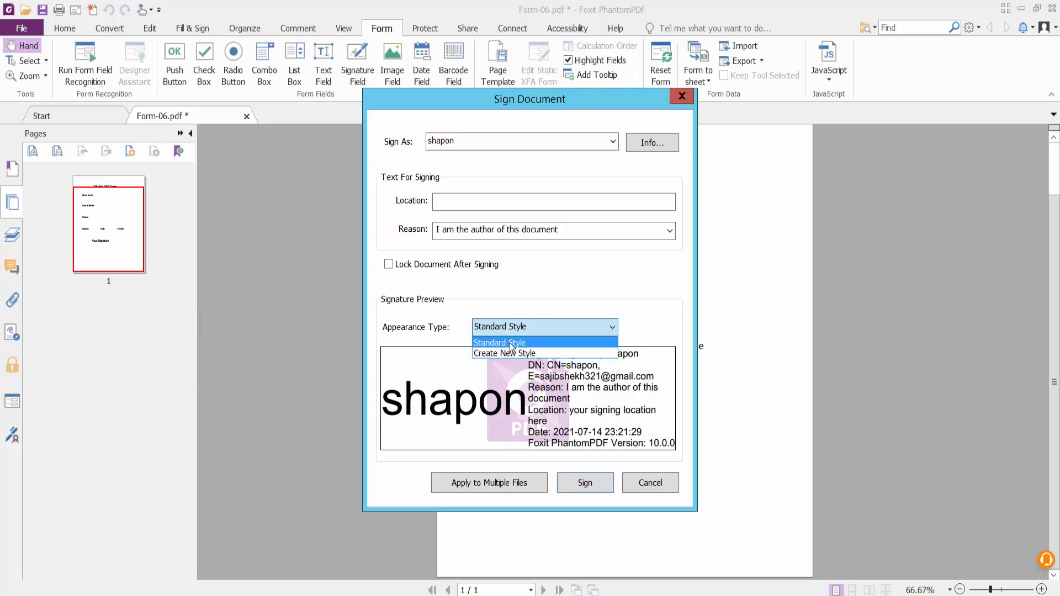
pyautogui.click(498, 342)
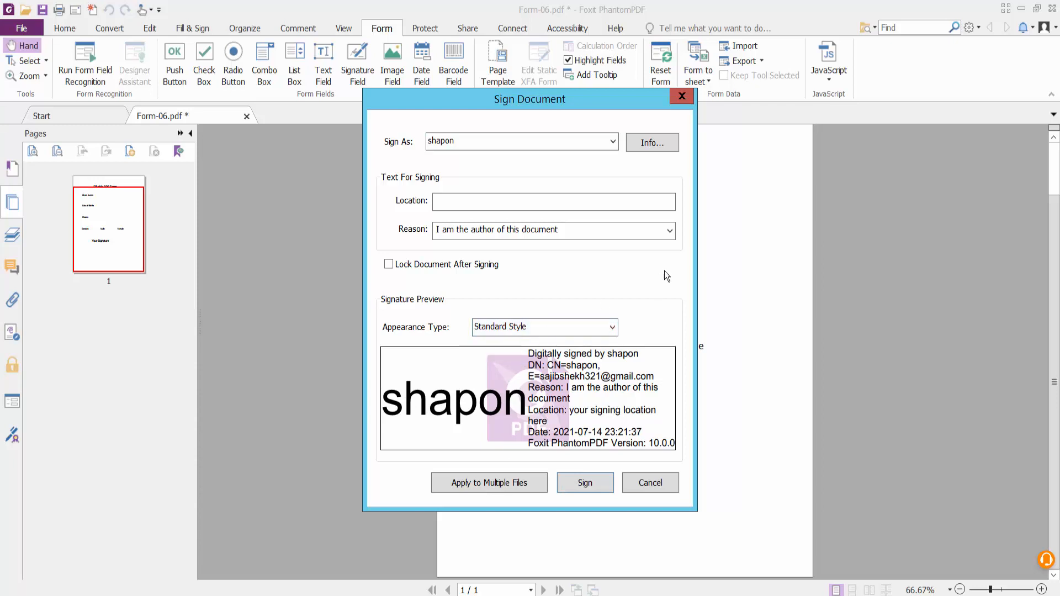
pyautogui.click(668, 230)
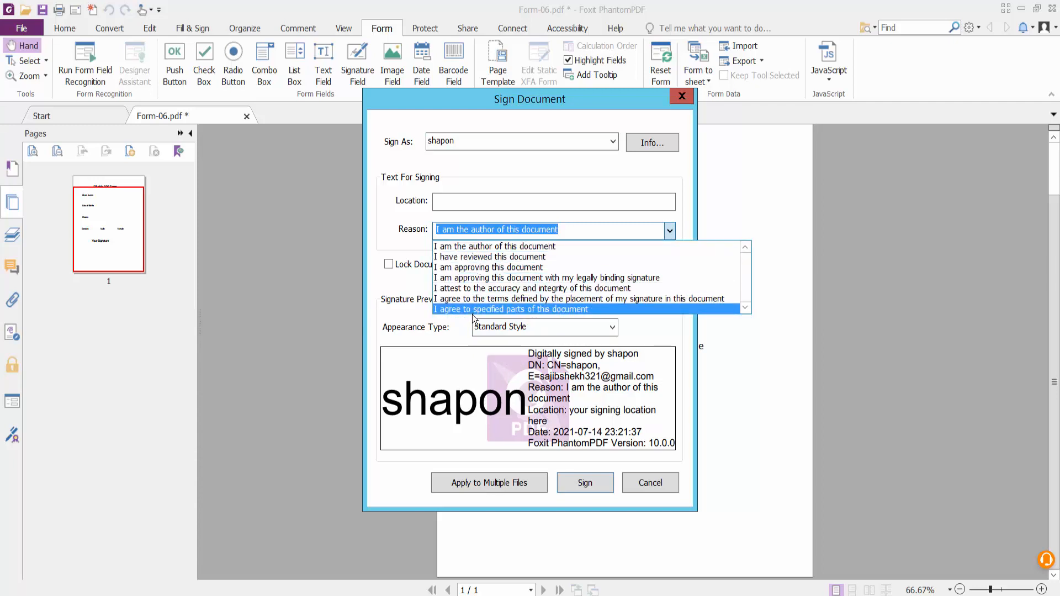
pyautogui.click(497, 245)
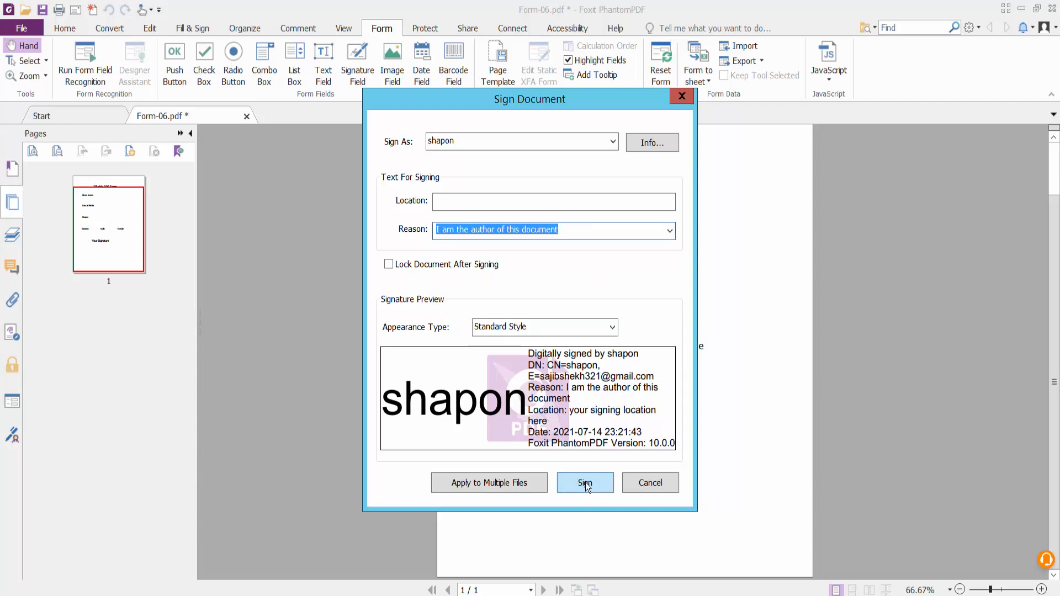
pyautogui.click(584, 482)
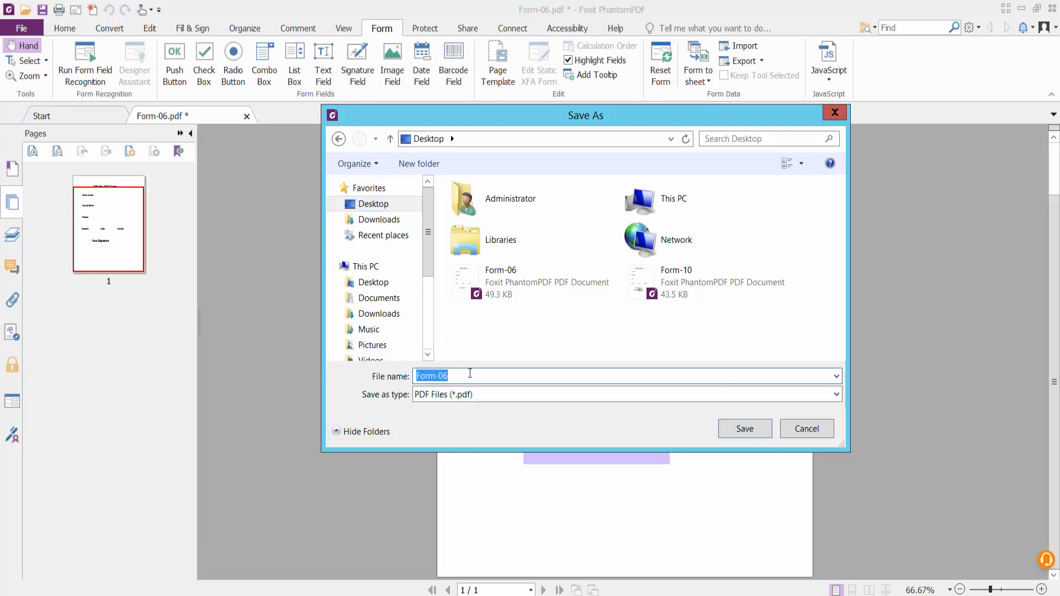
# Step: Name the signed copy 20.pdf in the Save As dialog
pyautogui.write('20')
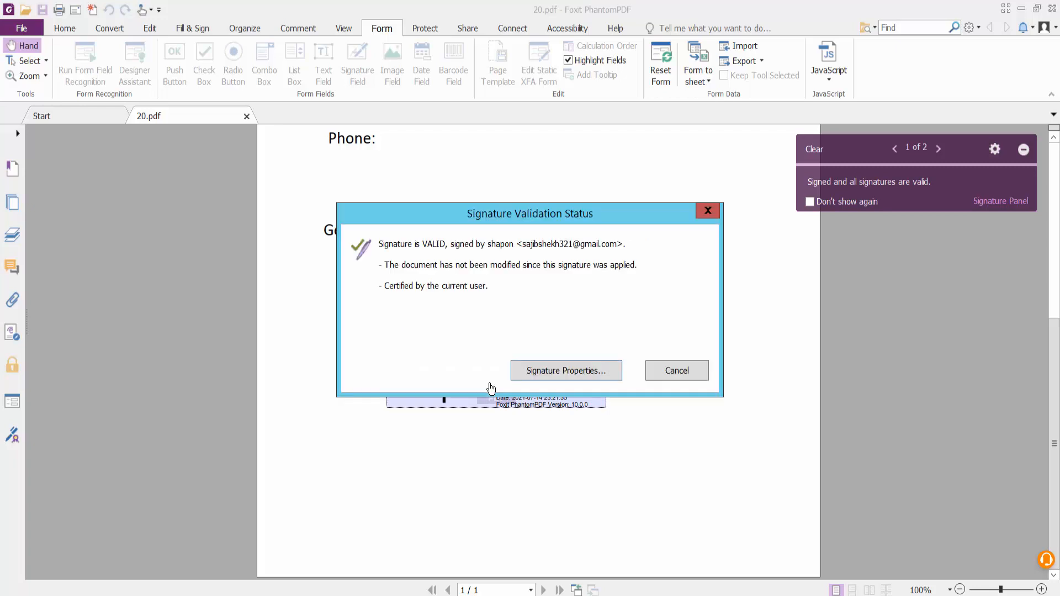
# Step: Review shapon's signature properties and close back to the signed 20.pdf
pyautogui.click(565, 370)
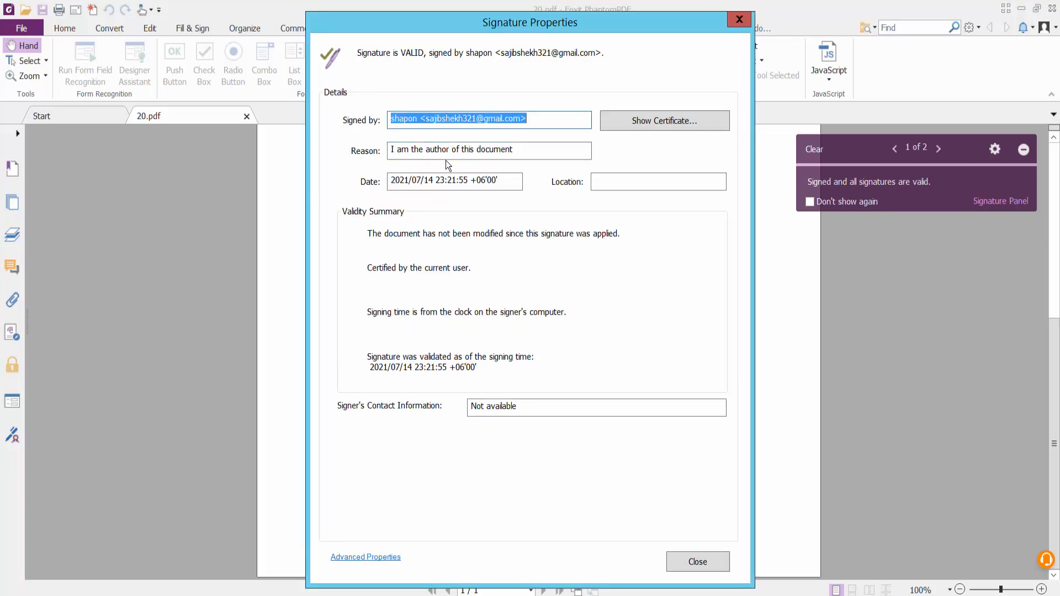
pyautogui.click(696, 561)
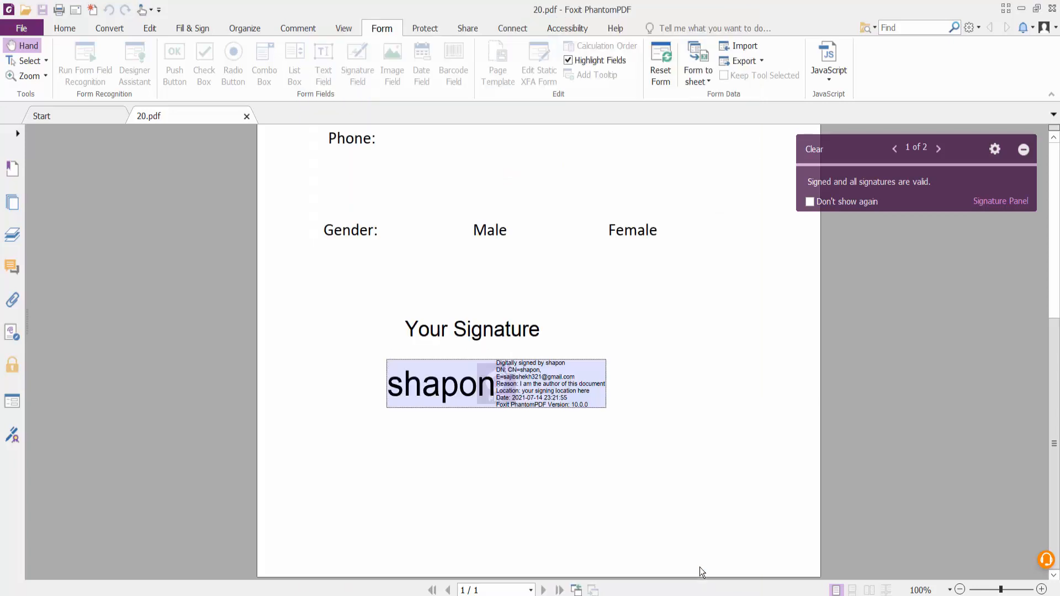
pyautogui.moveTo(628, 349)
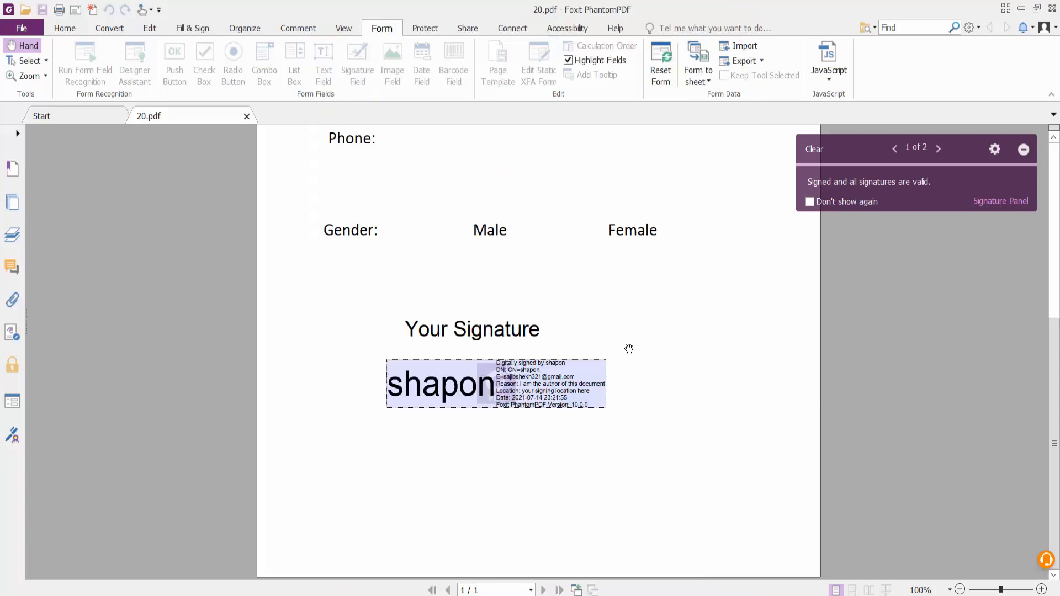